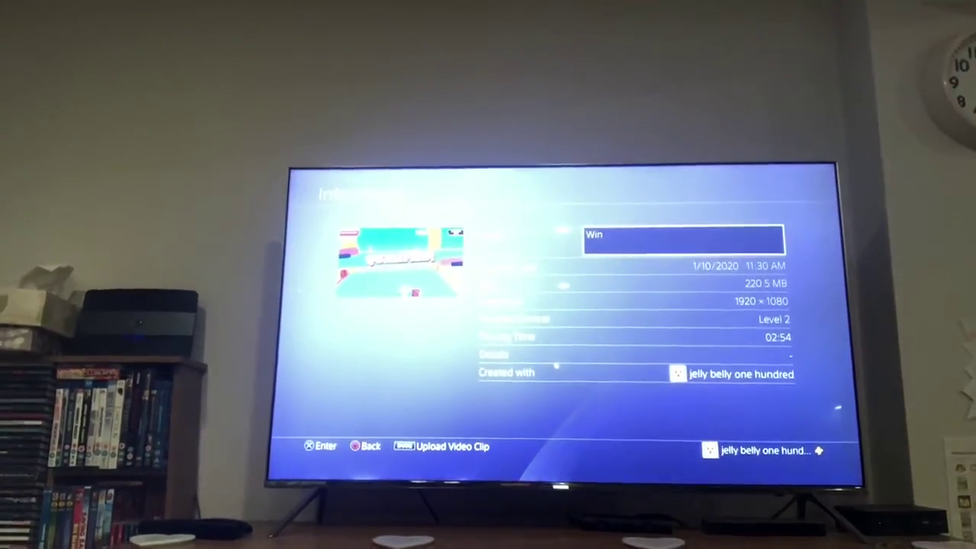
- Select the Win gameplay clip and show its Information details
click(687, 237)
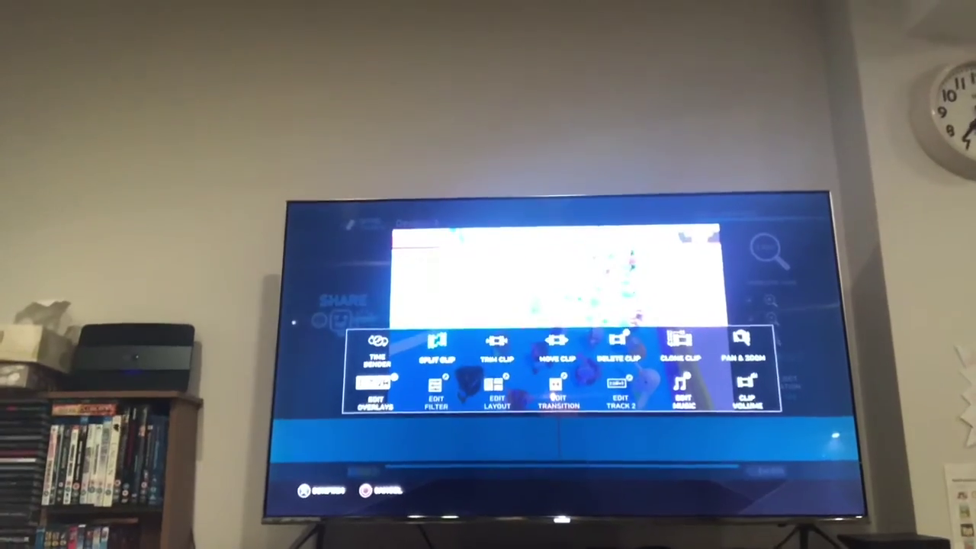
click(438, 345)
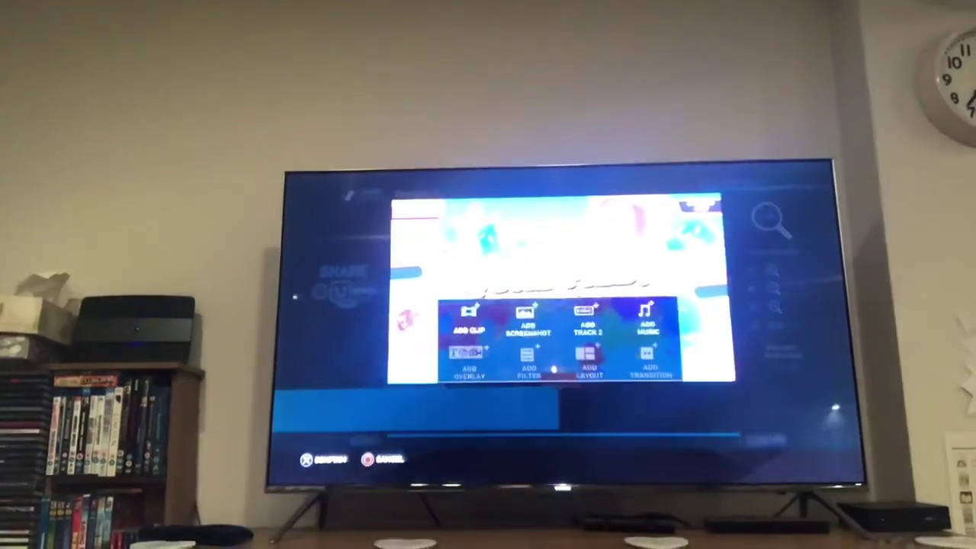
- Choose Add Clip from the timeline menu to reach the Choose Clips library
click(467, 325)
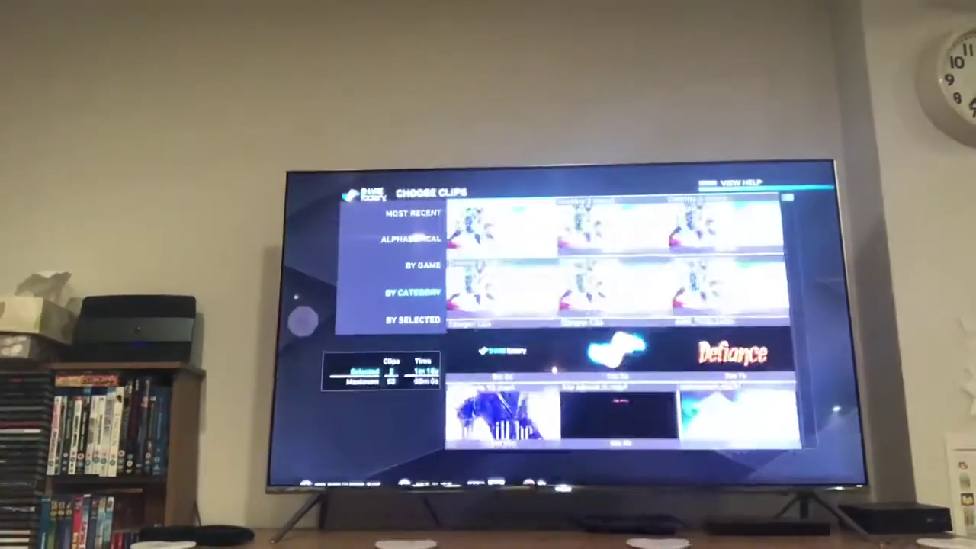